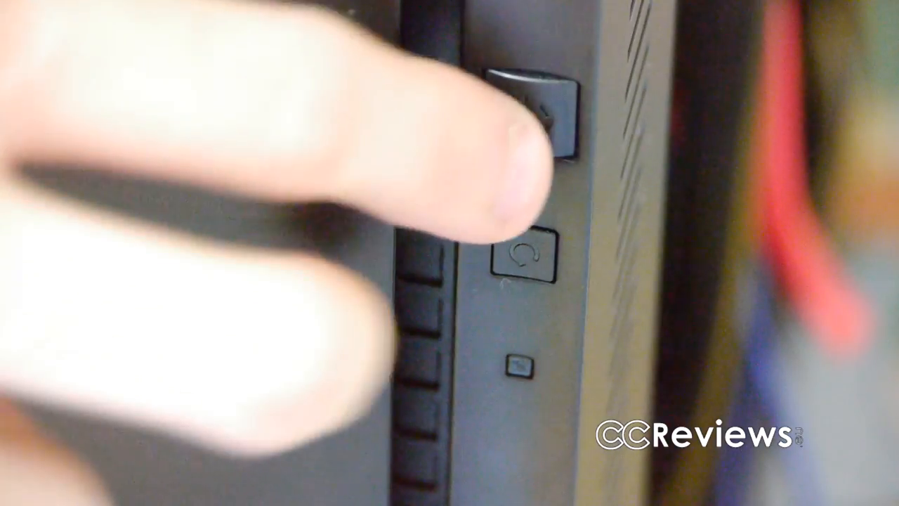
left_click(531, 115)
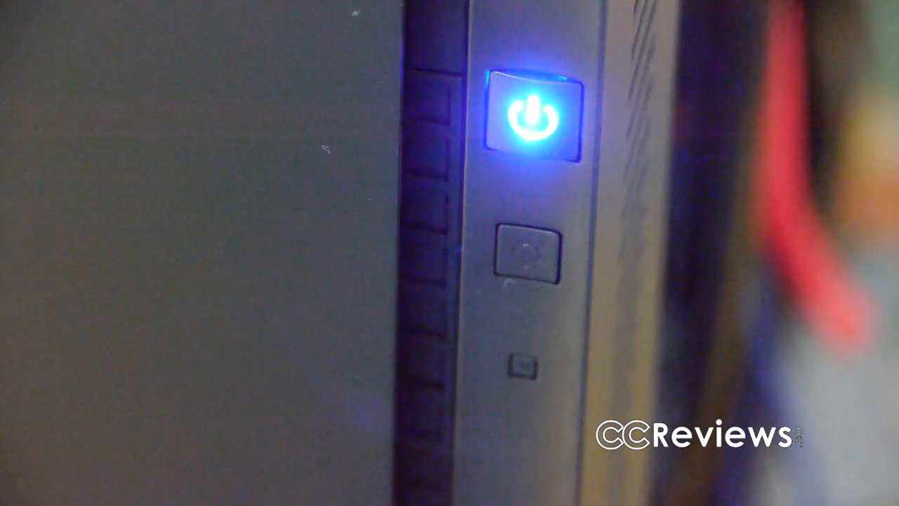